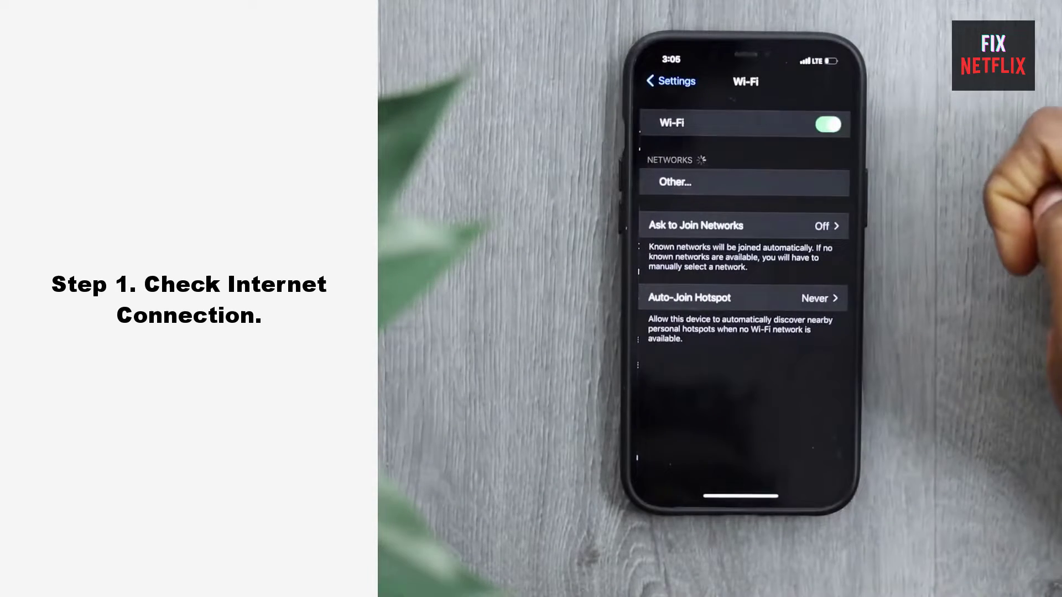
Toggle the phone's Wi-Fi off in iOS Settings.
left_click(827, 124)
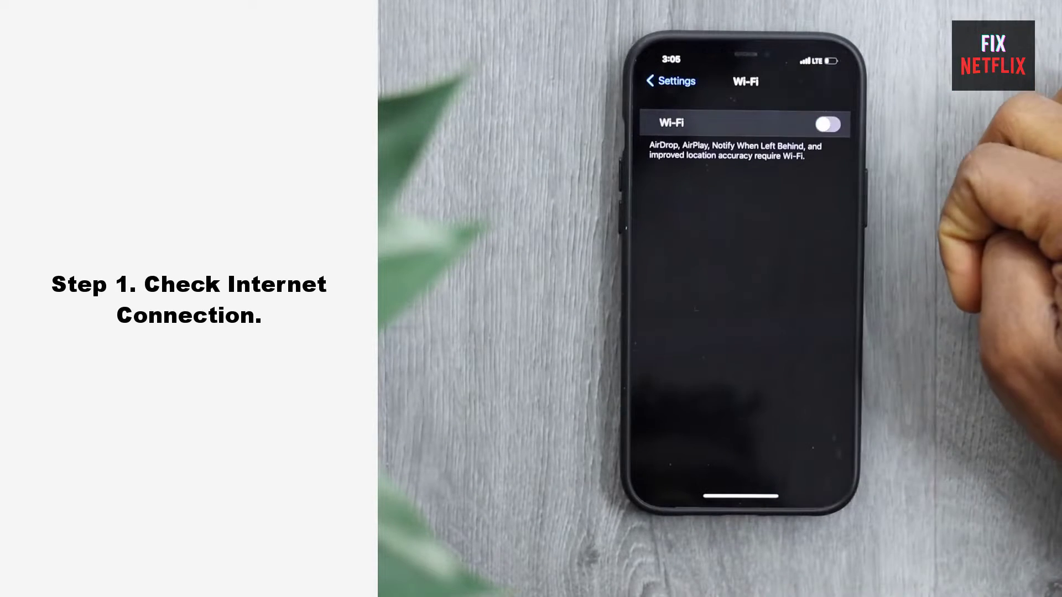
left_click(828, 124)
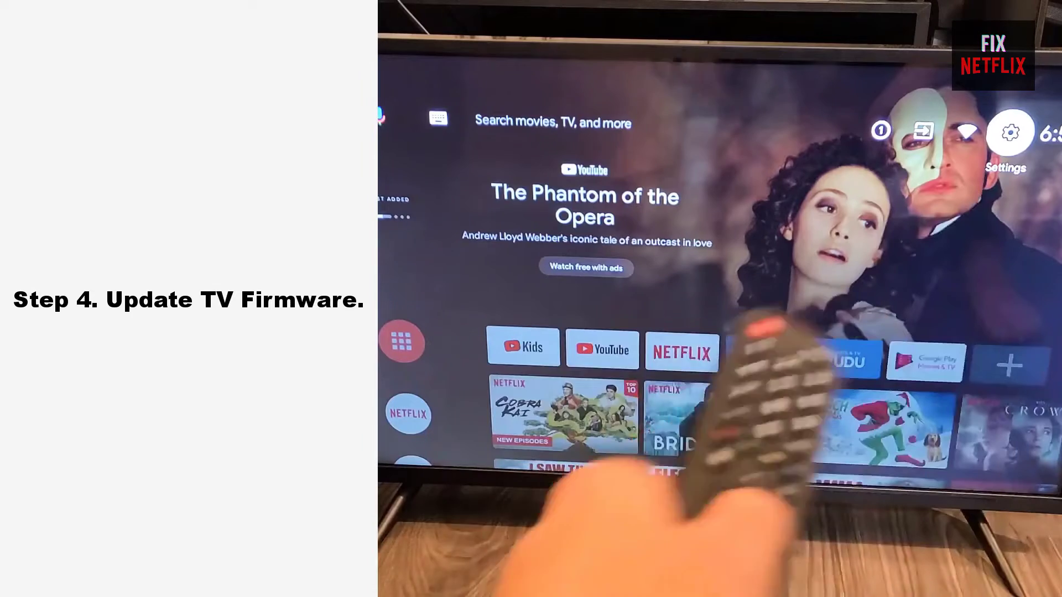
left_click(1010, 132)
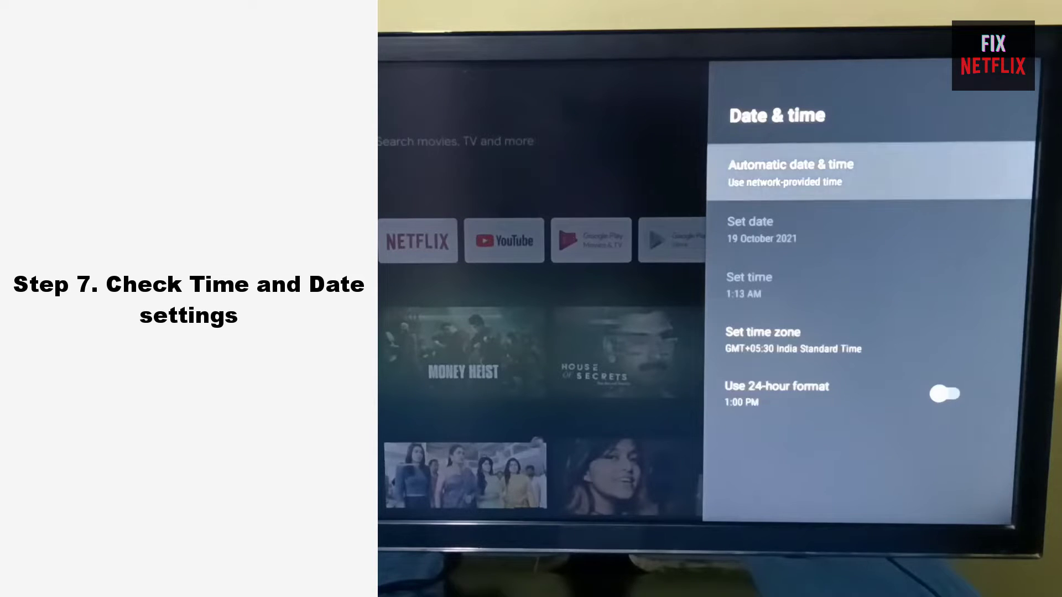
Set Android TV's Automatic date & time to Off, then select Set date.
left_click(790, 172)
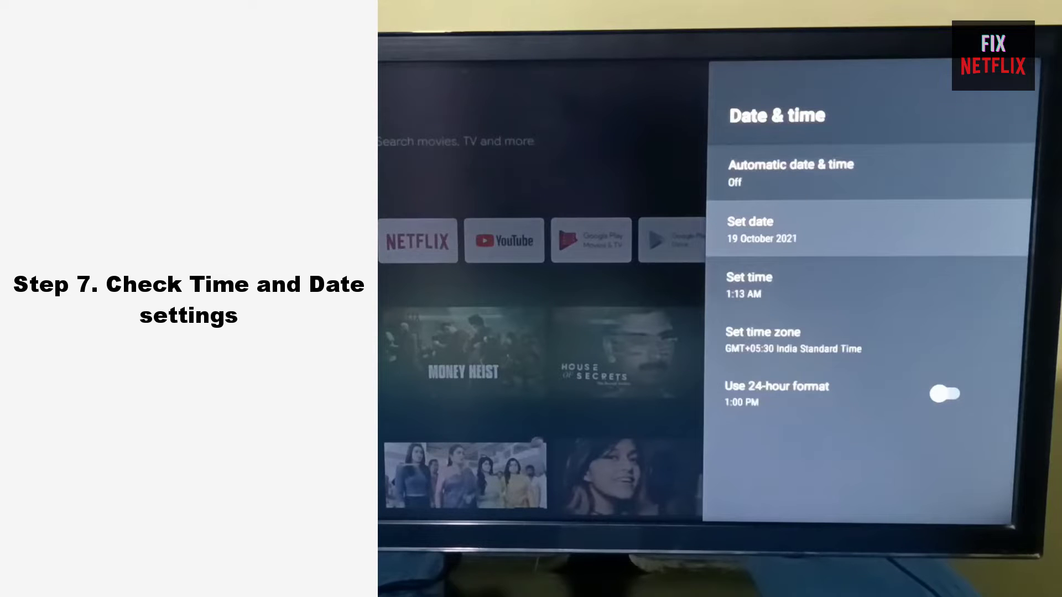
left_click(750, 221)
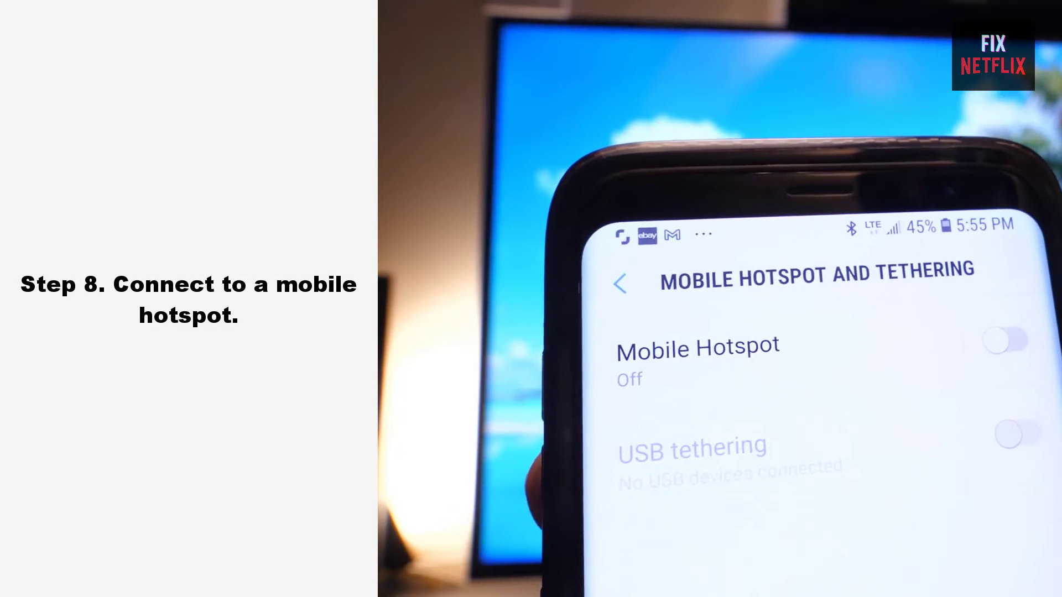
Tap the Mobile Hotspot toggle on the phone's hotspot settings page.
left_click(1008, 340)
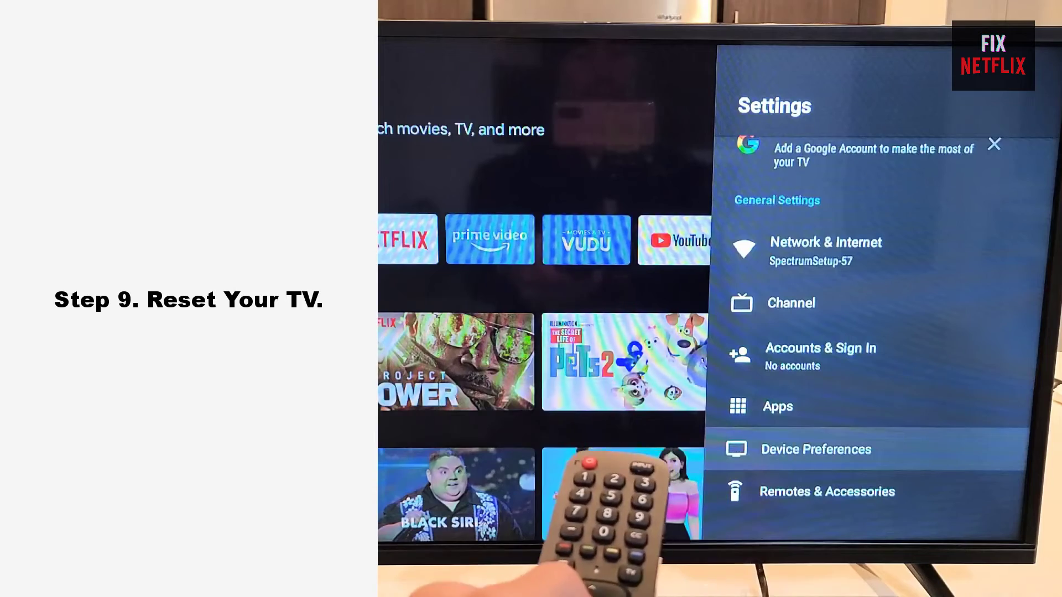
Go to Device Preferences, scroll down to Reset, and highlight the confirm-reset option.
left_click(815, 449)
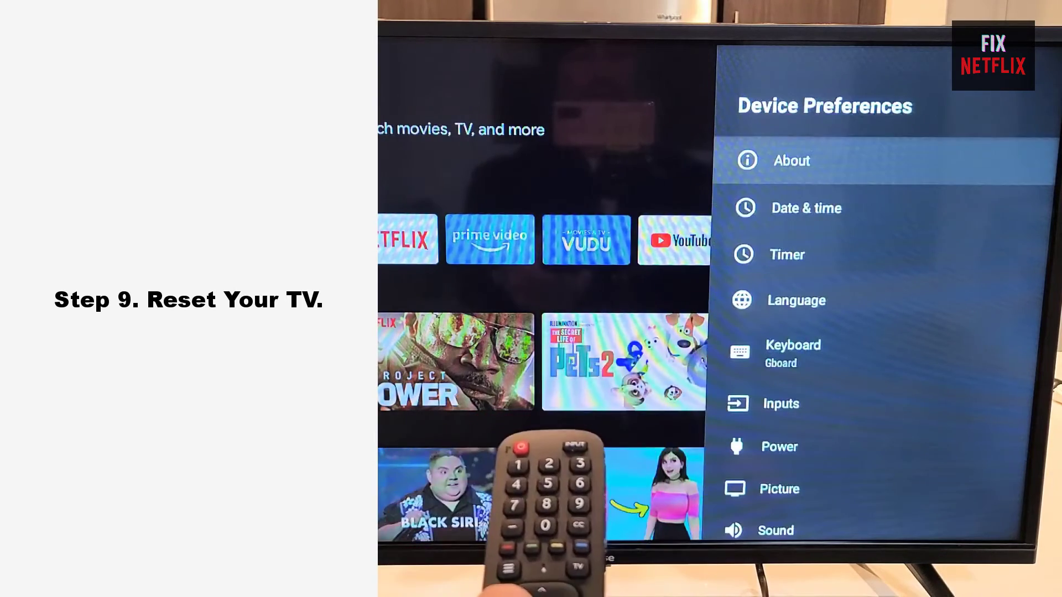
scroll("down", 3)
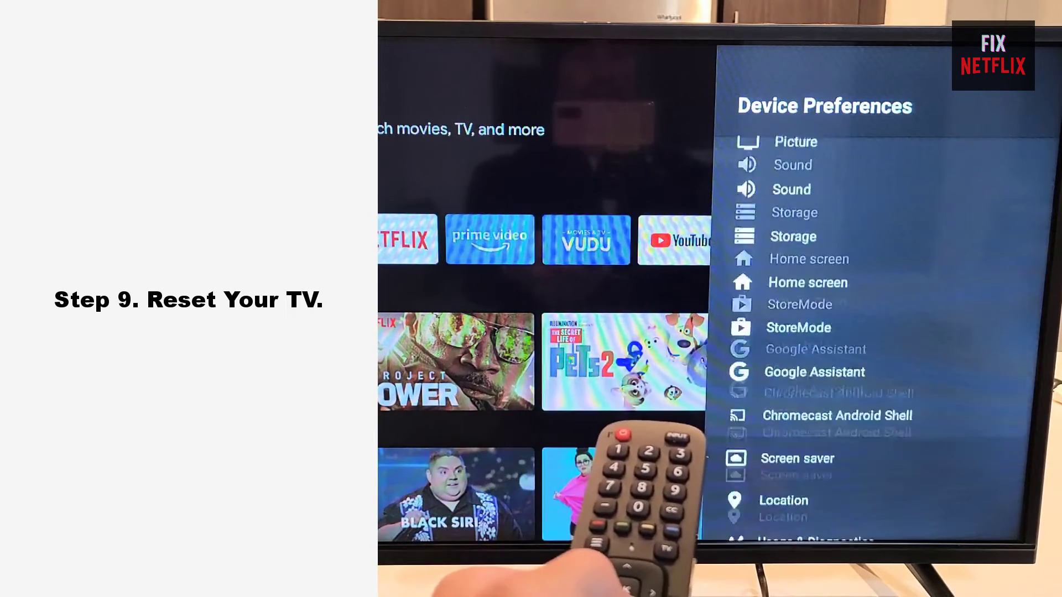
scroll("down", 3)
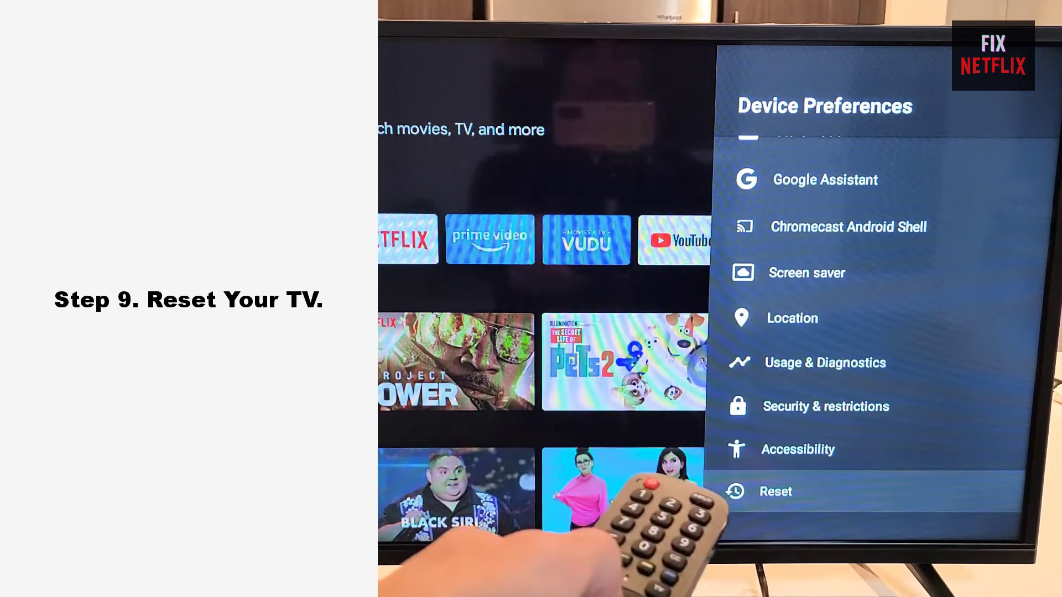
left_click(775, 492)
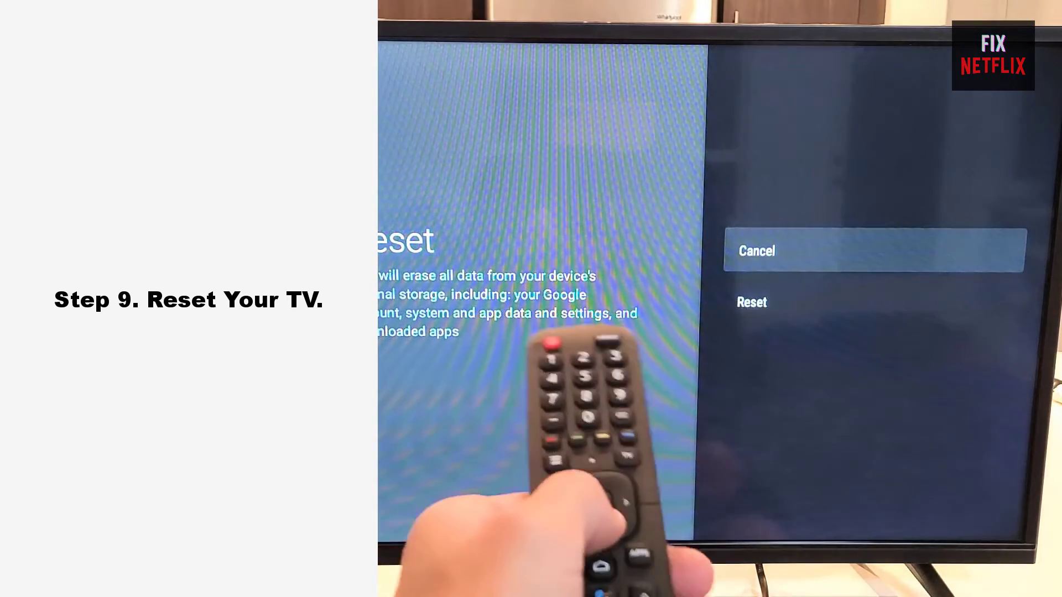
key("Down")
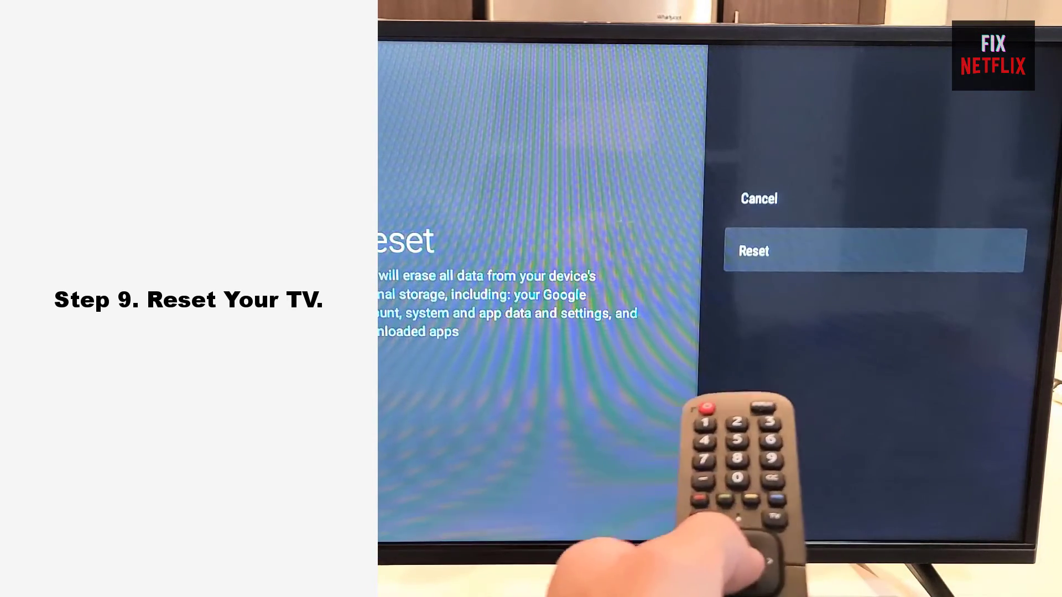